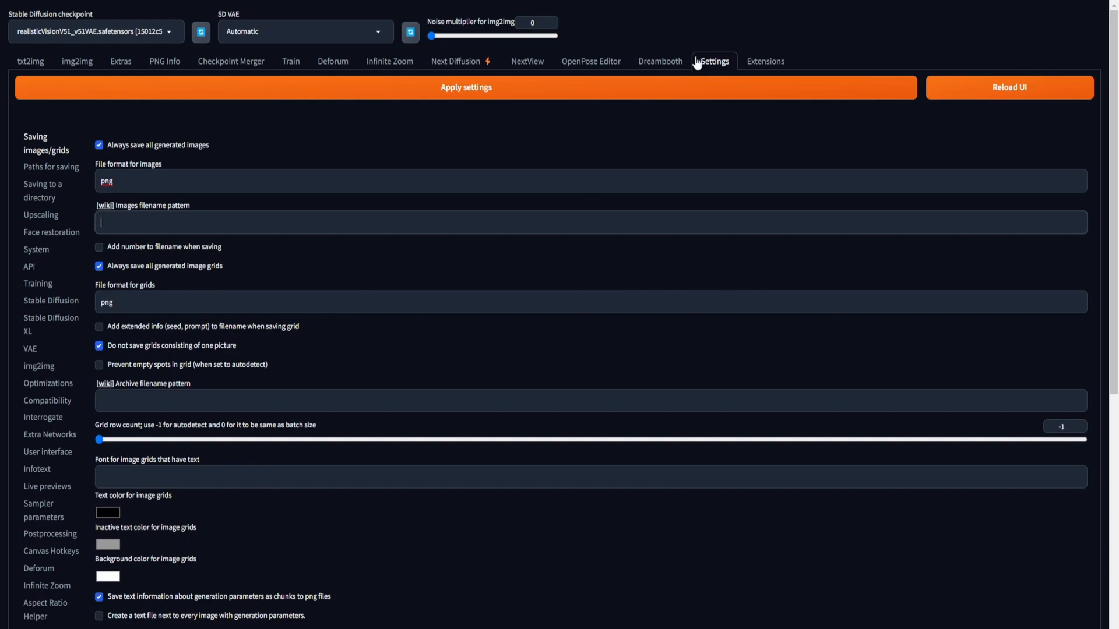
mouse_move(710, 76)
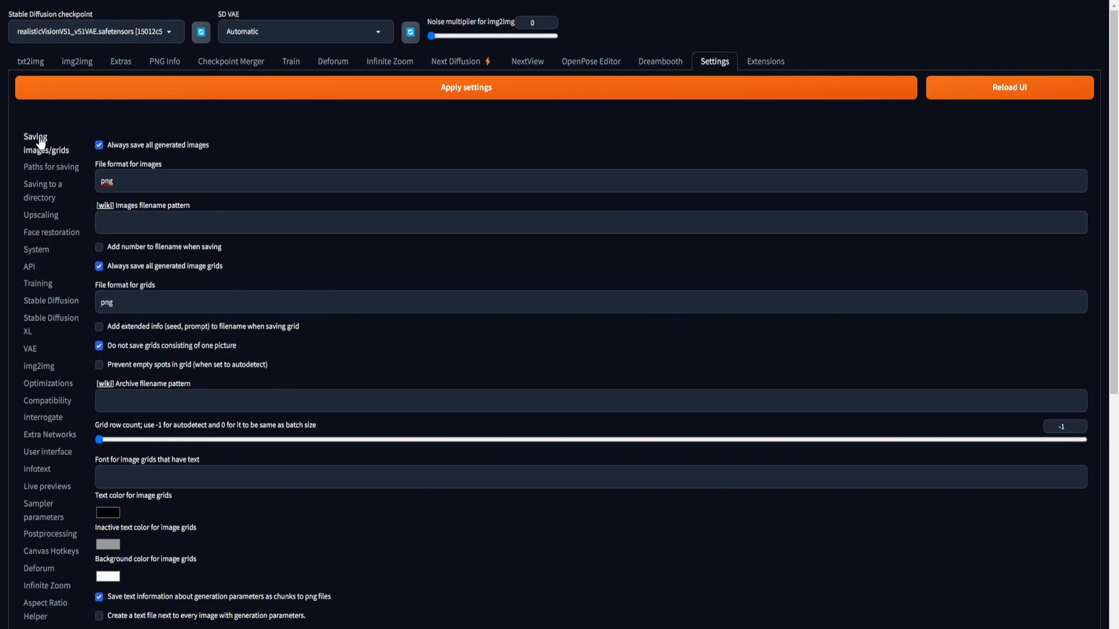
mouse_move(95, 170)
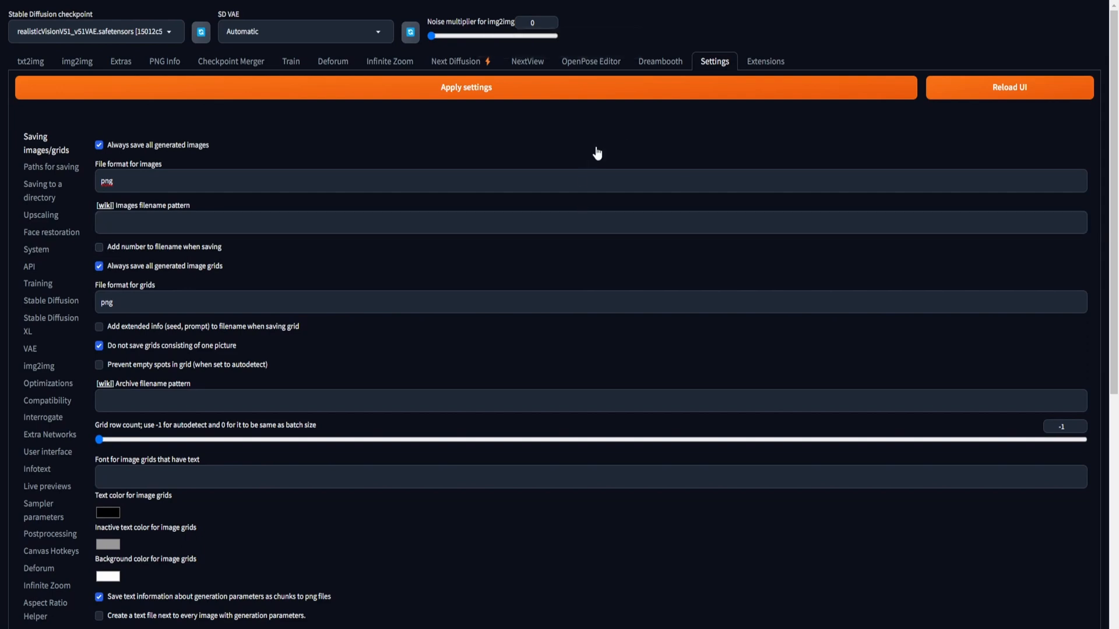
mouse_move(964, 137)
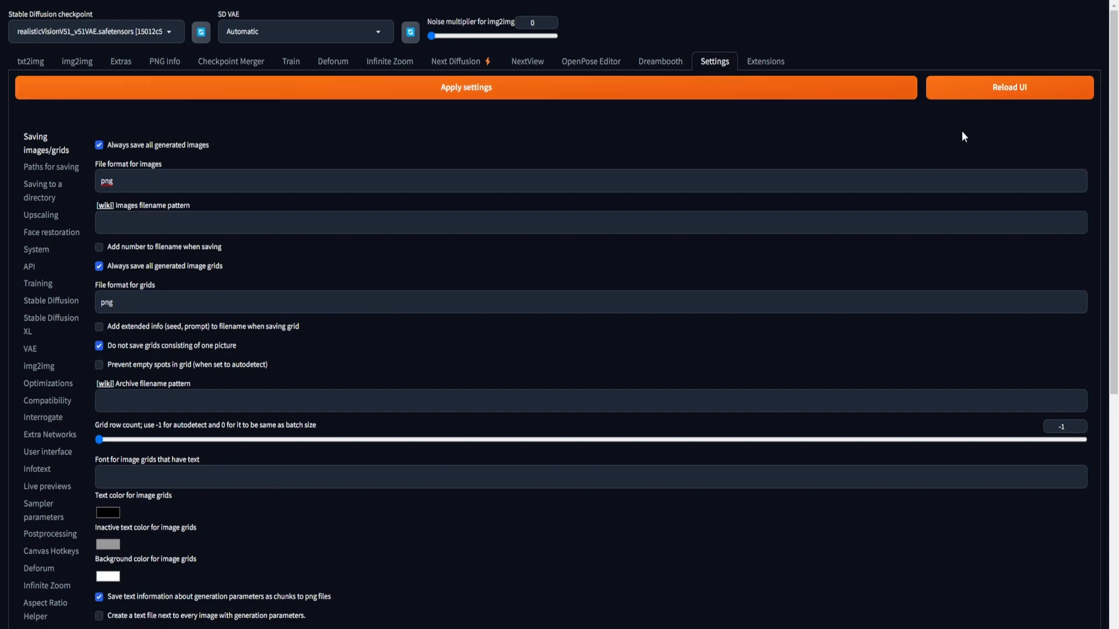
Convert the uploaded dance video into an image sequence in NextView
click(527, 60)
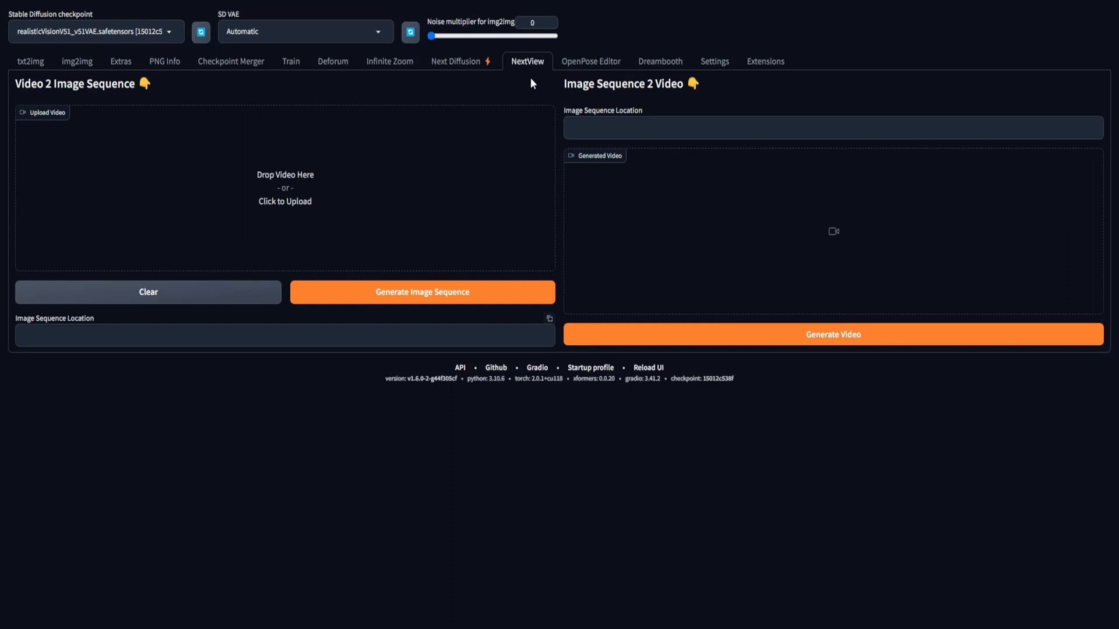
mouse_move(531, 86)
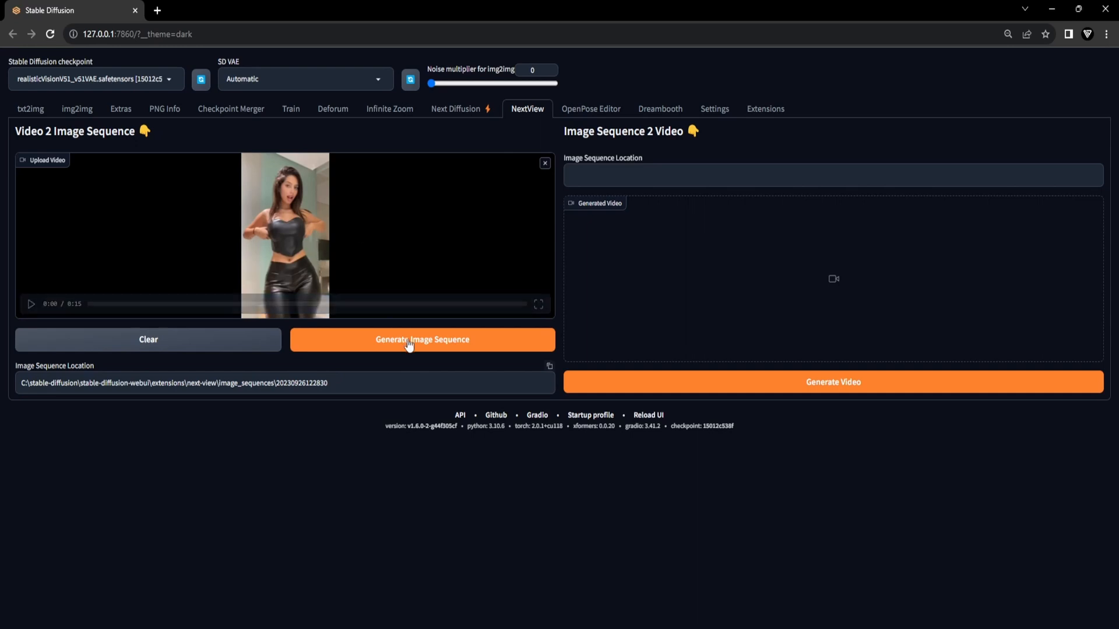
mouse_move(467, 348)
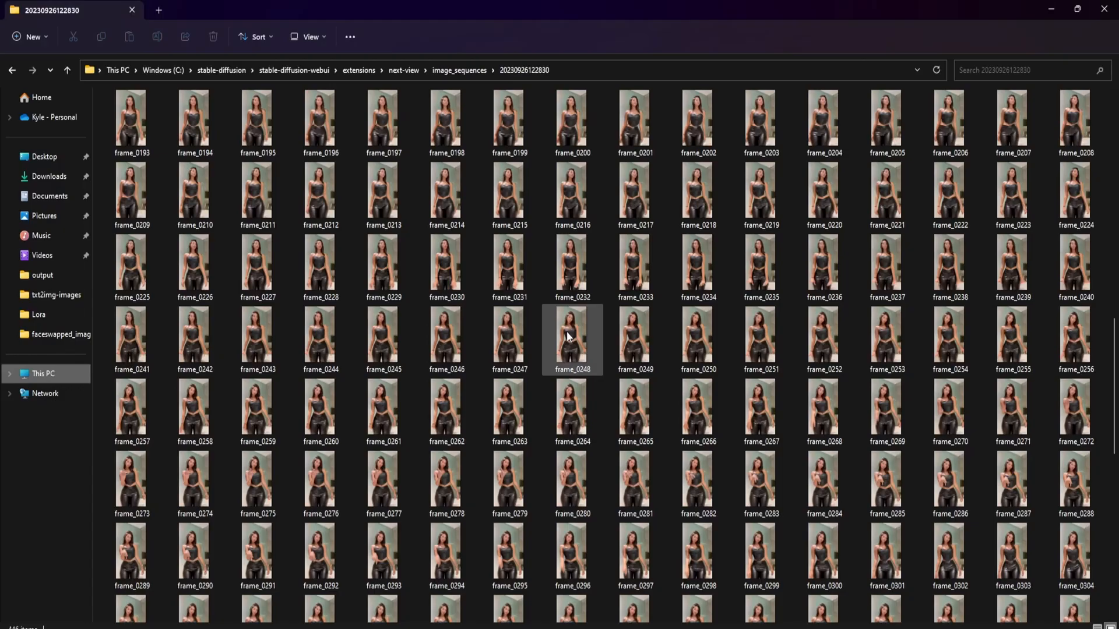
scroll(down, 3)
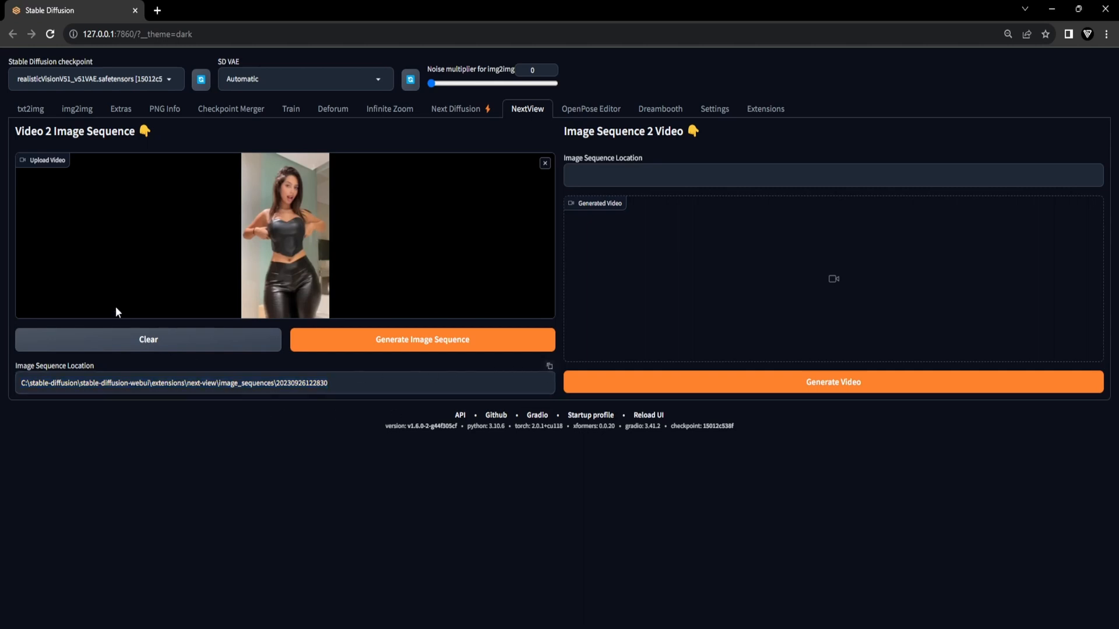
Set up img2img Batch from the frame folder to faceswapped_images with 30 sampling steps
click(76, 109)
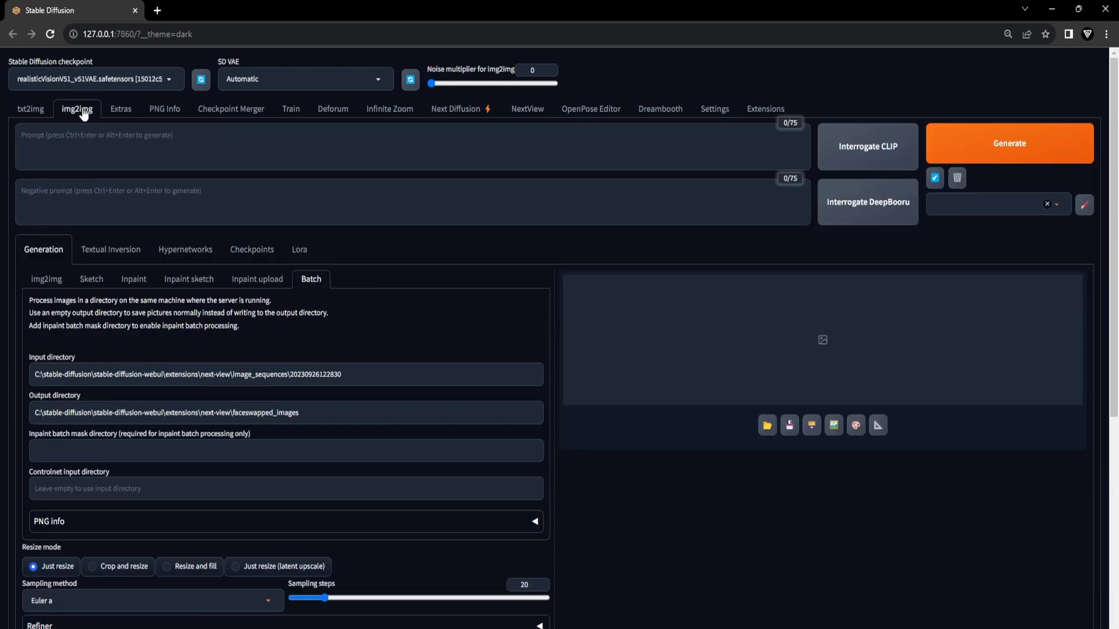
mouse_move(305, 290)
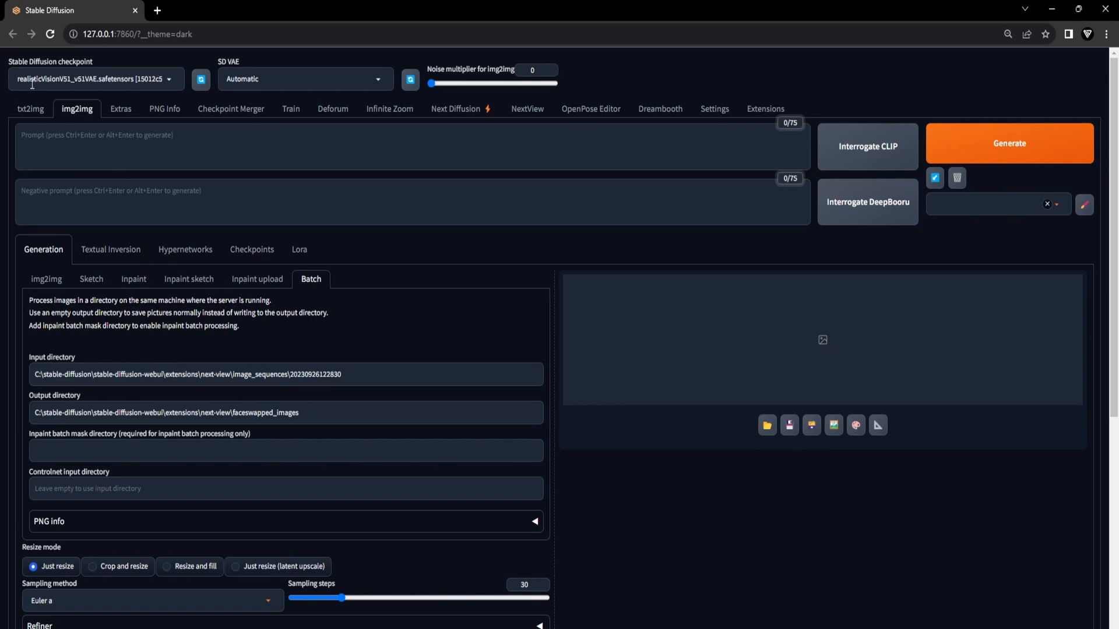
scroll(down, 3)
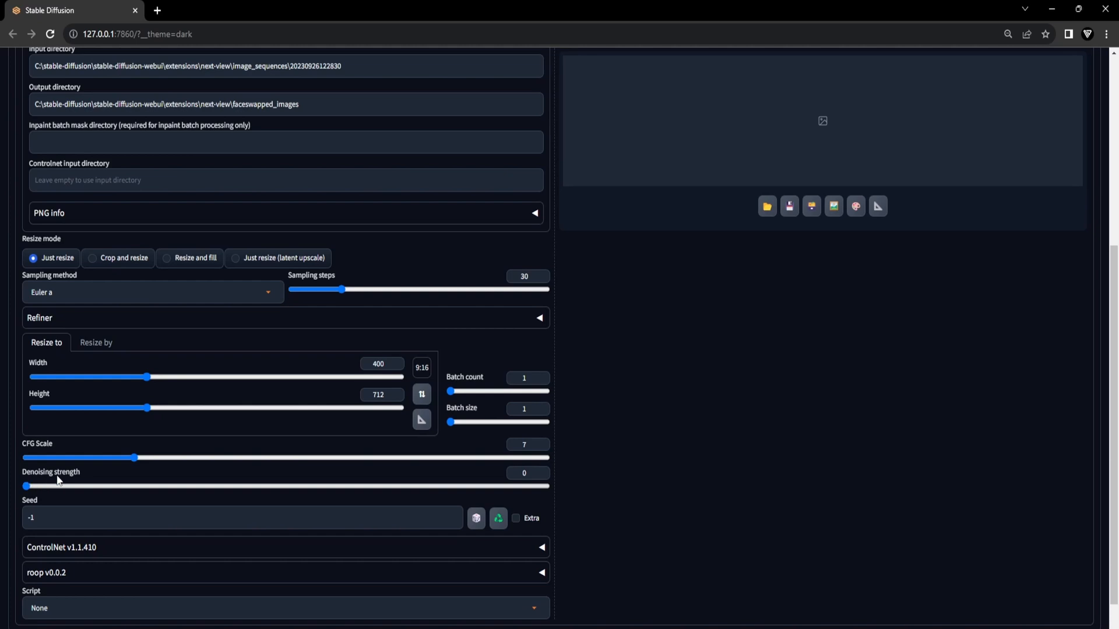
mouse_move(79, 480)
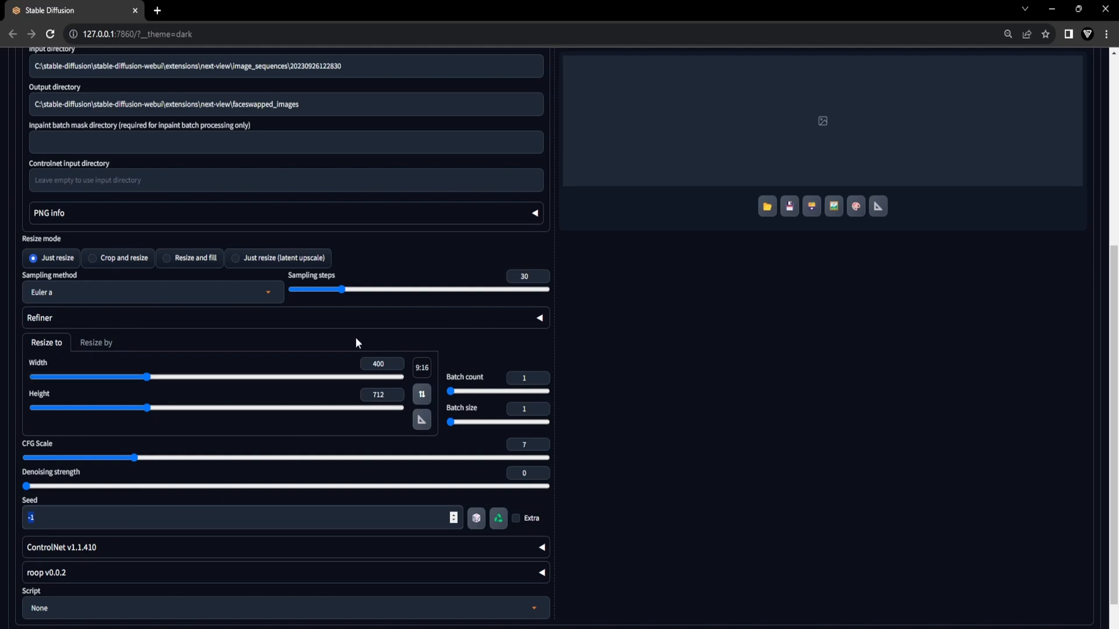
Choose the 9:16 aspect ratio for the 400×712 batch output
click(421, 368)
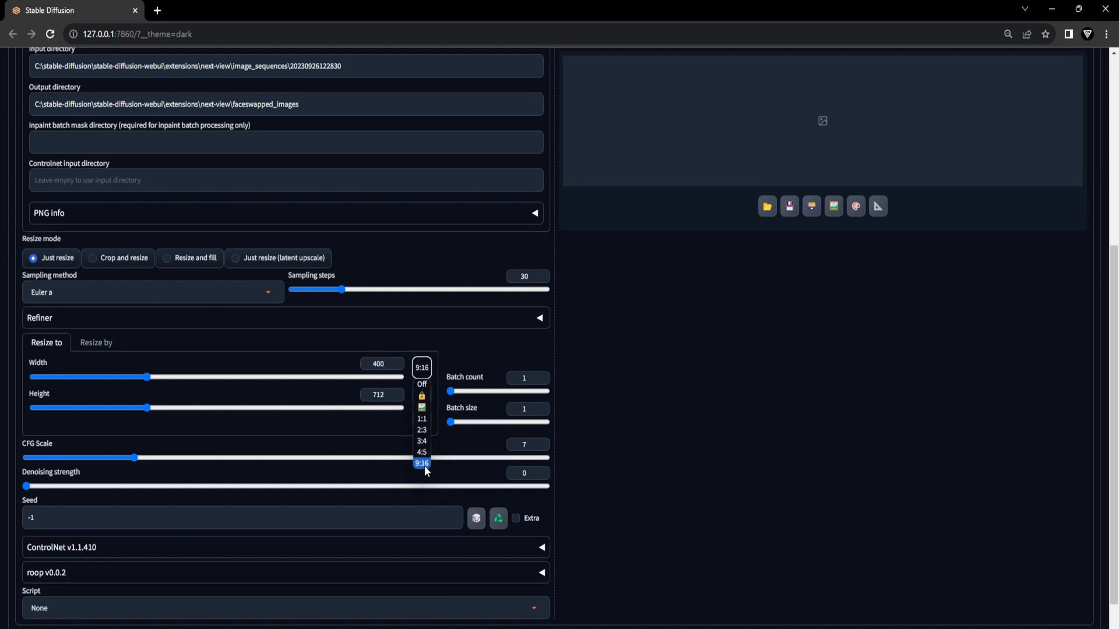
click(420, 463)
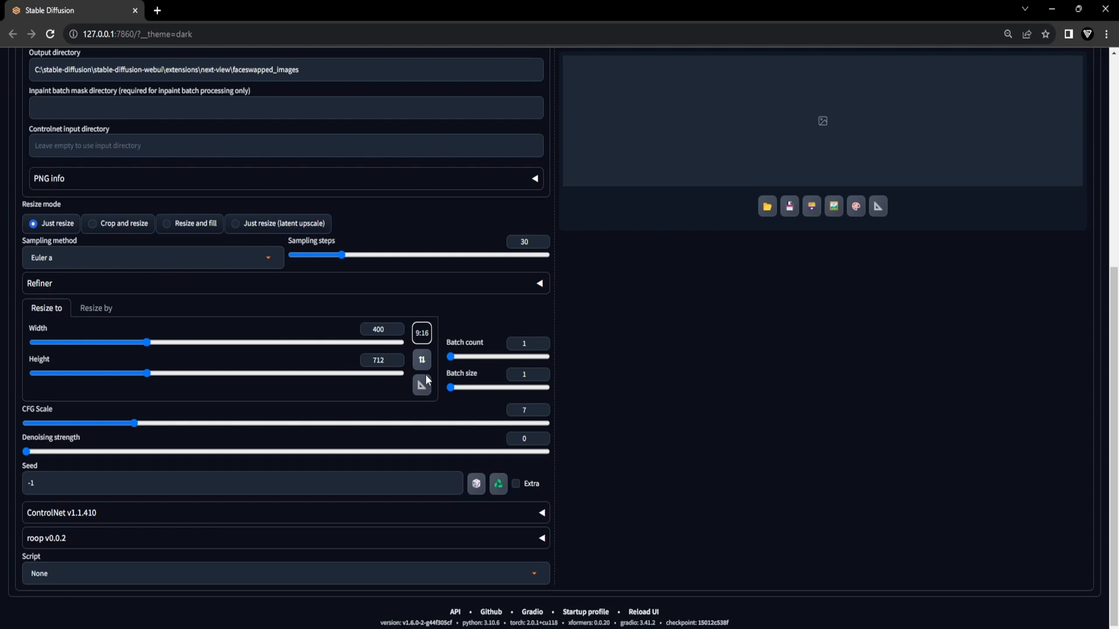
mouse_move(5, 534)
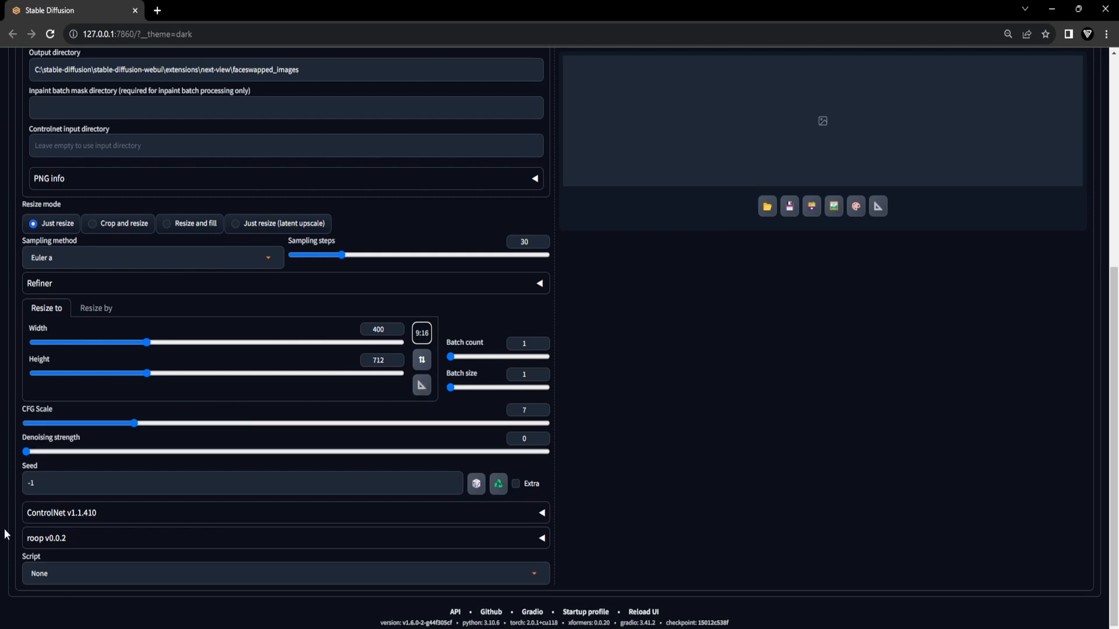
mouse_move(116, 543)
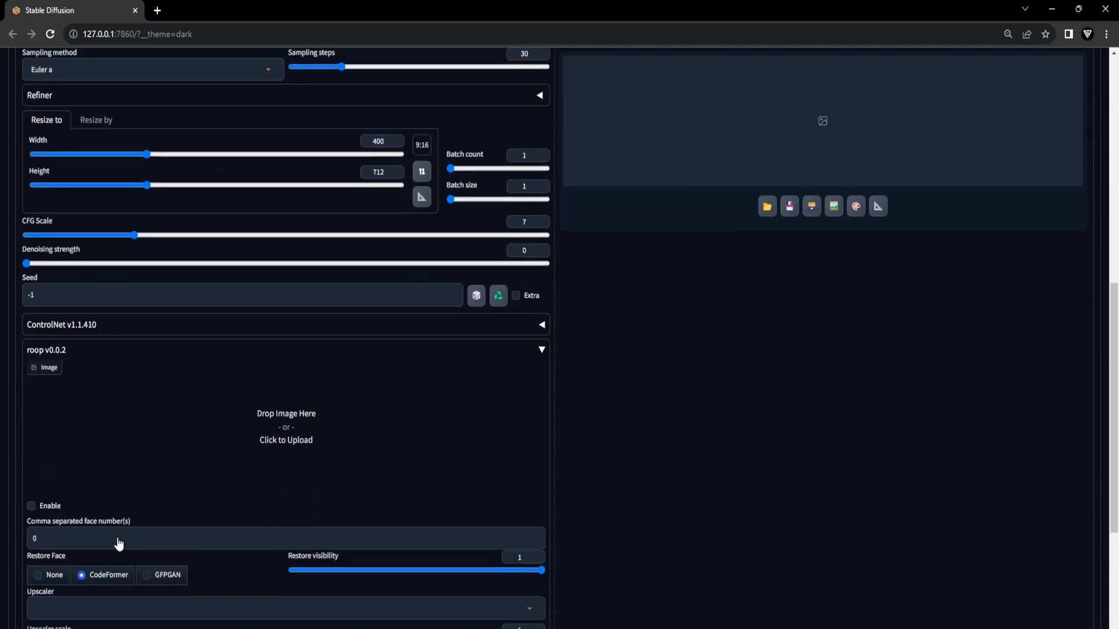
Load the source face photo into the roop v0.0.2 Image box
scroll(down, 3)
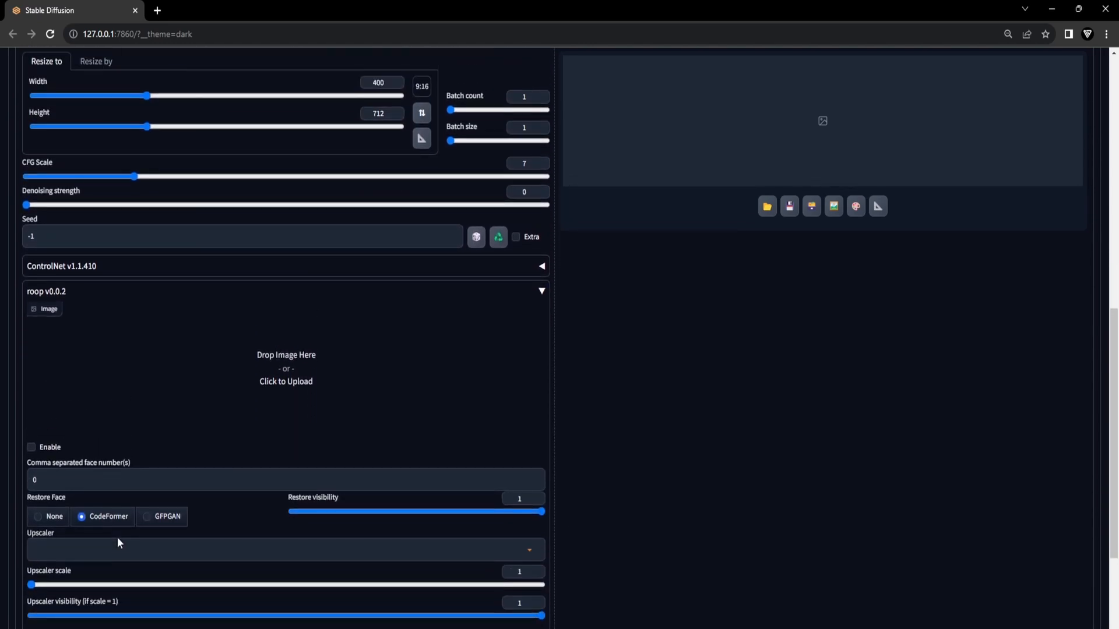
click(286, 368)
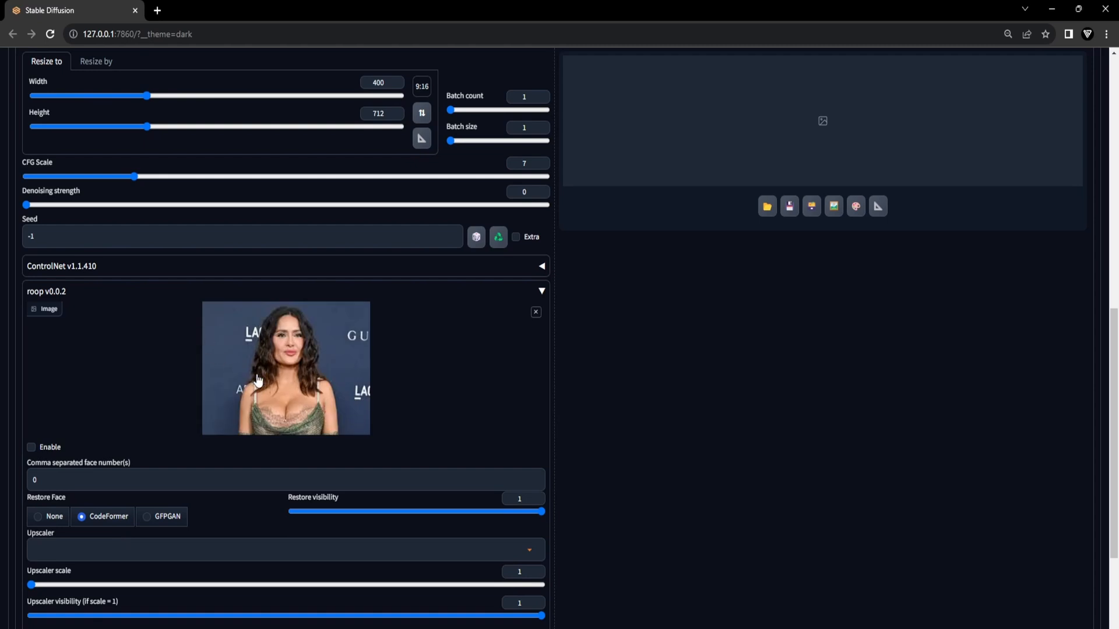
mouse_move(322, 425)
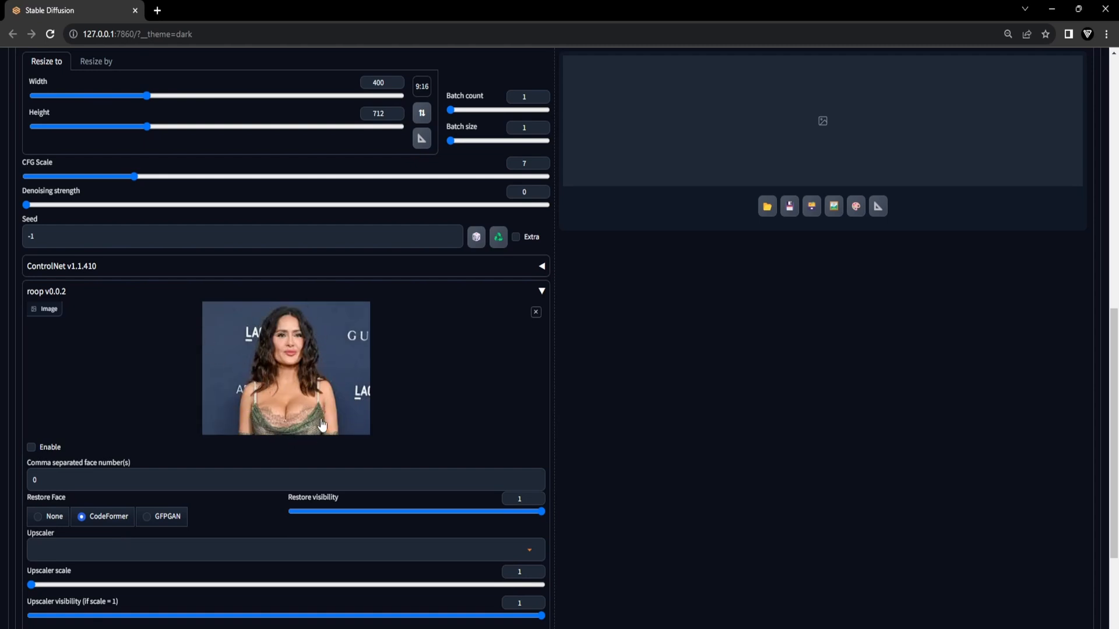
mouse_move(194, 428)
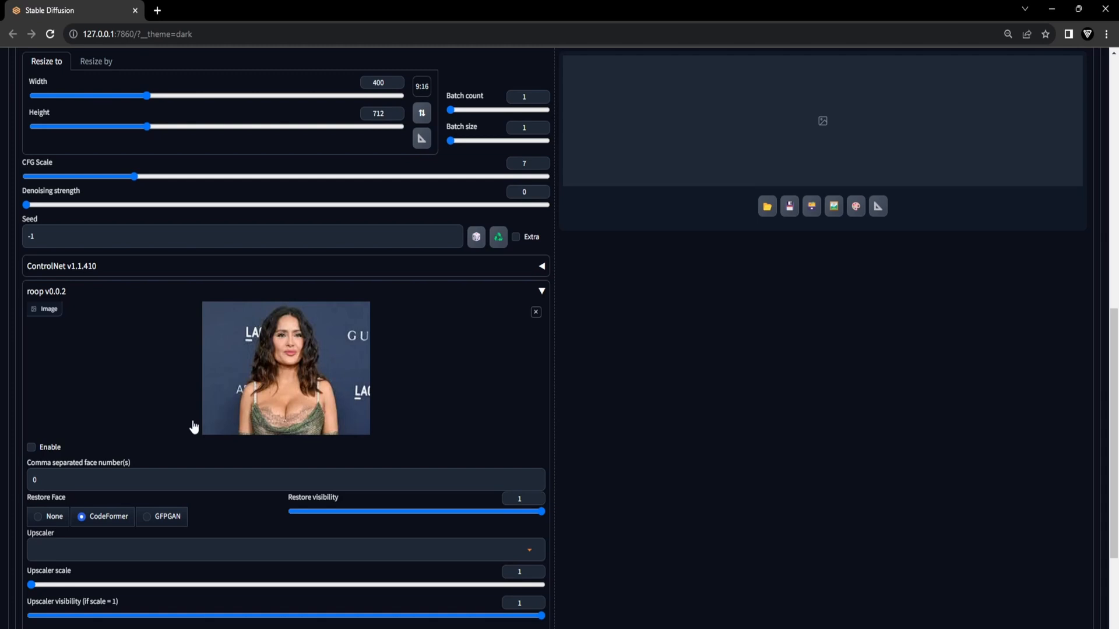
click(32, 447)
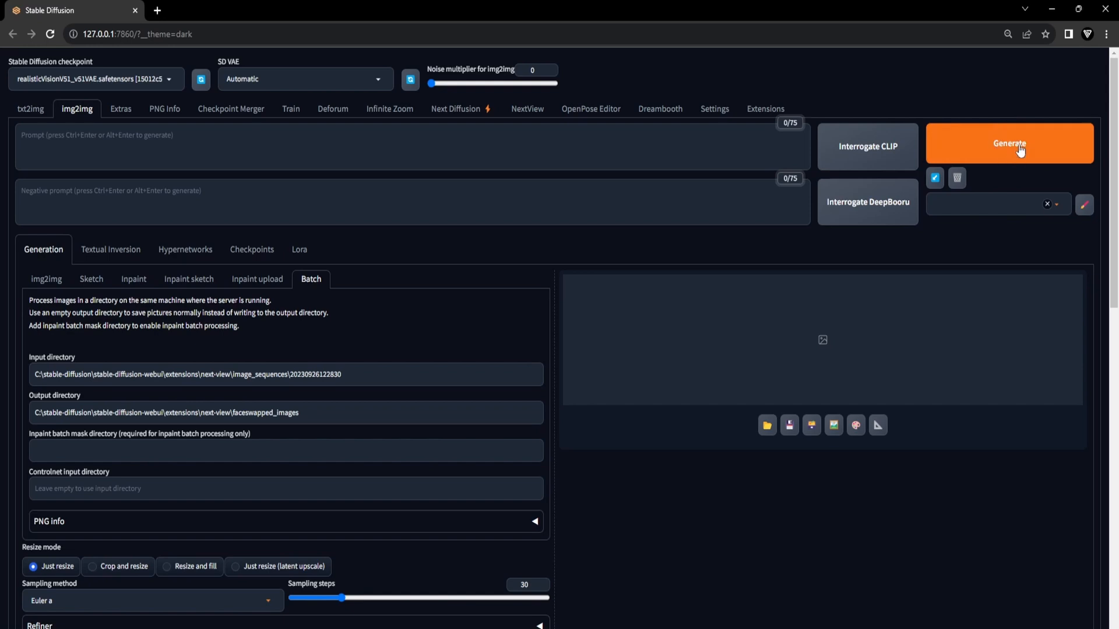
Run the batch face swap and copy the faceswapped_images output path
click(1009, 143)
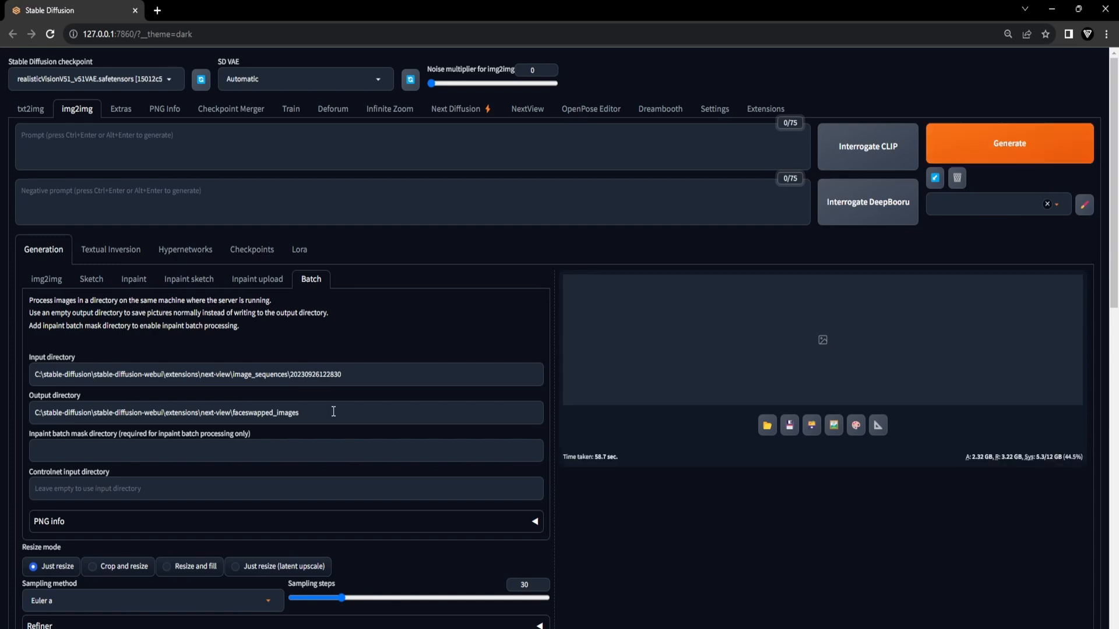
triple_click(164, 413)
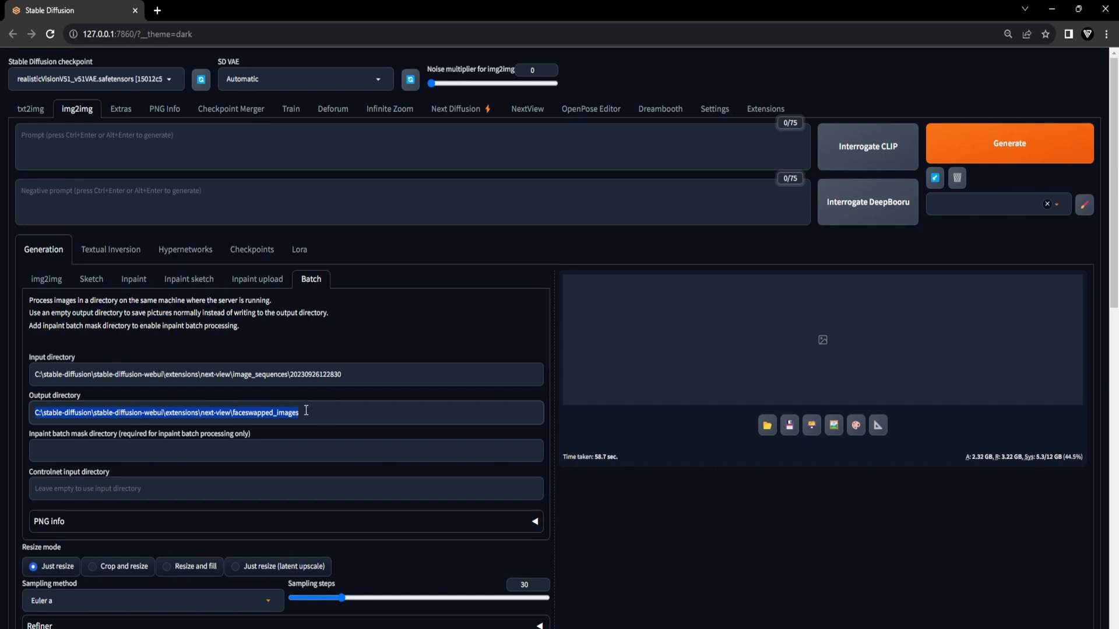
click(526, 109)
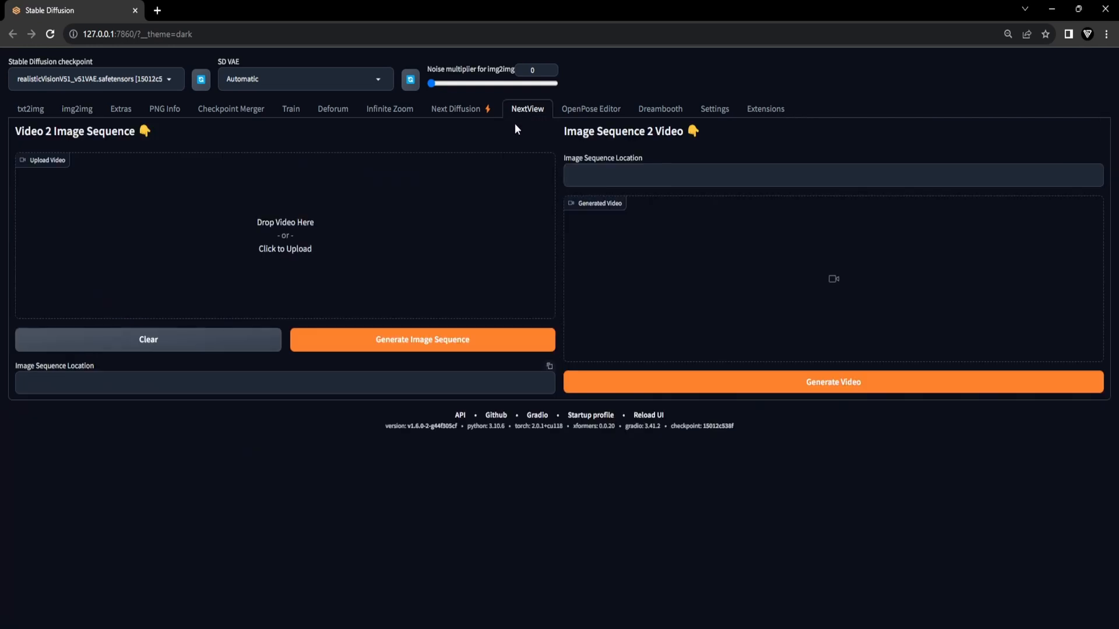
mouse_move(564, 140)
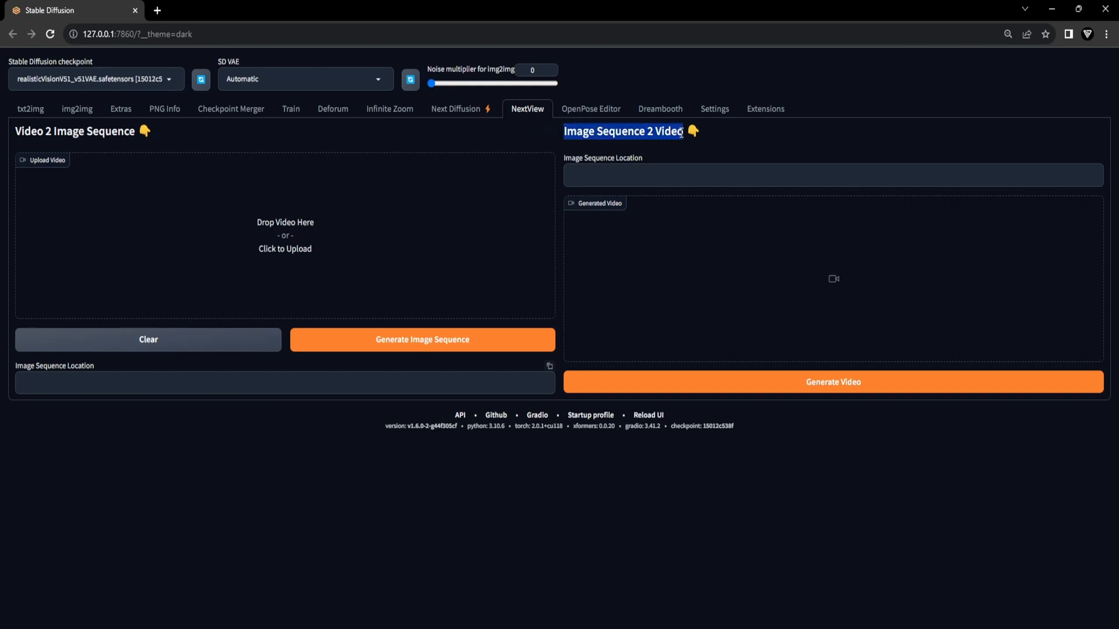
Generate a video from the faceswapped_images folder in NextView
text(C:\stable-diffusion\stable-diffusion-webui\extensions\next-view\faceswapped_images)
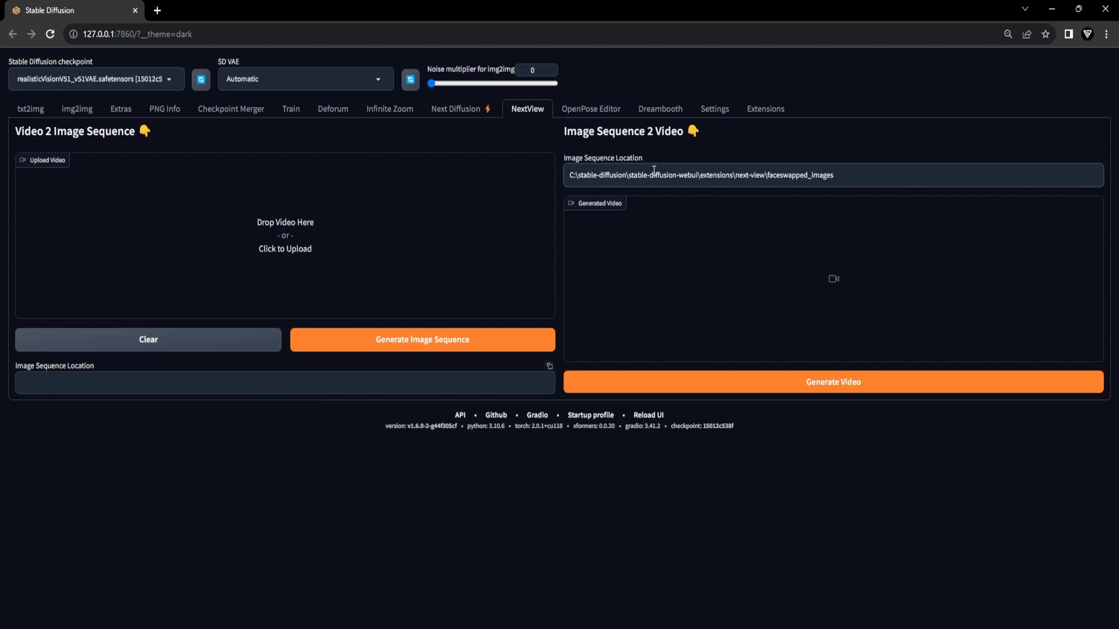
mouse_move(846, 413)
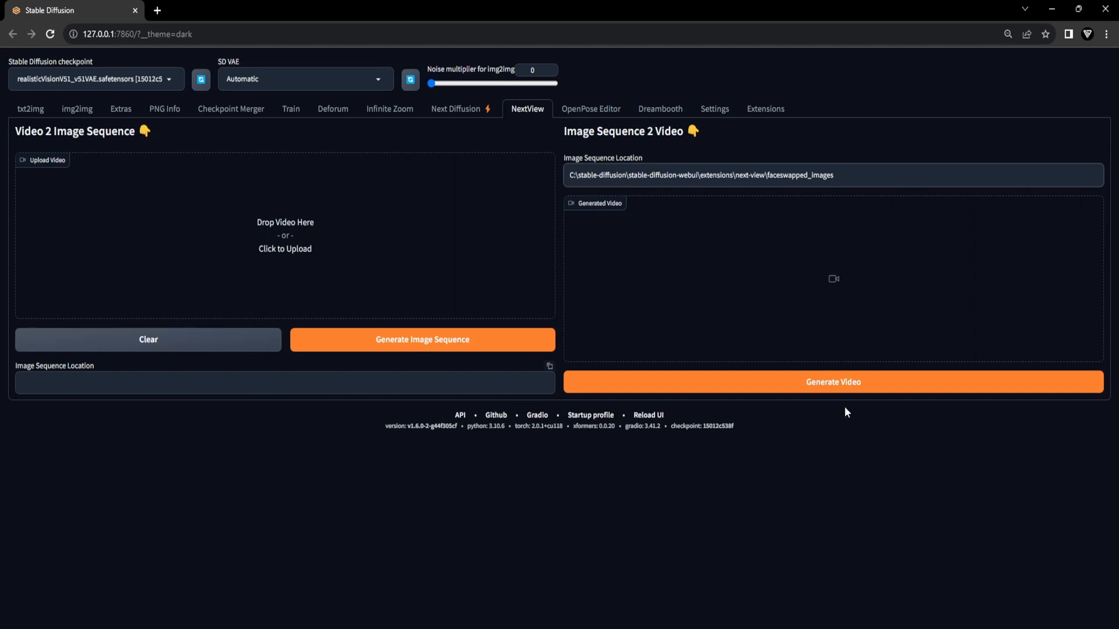
click(832, 382)
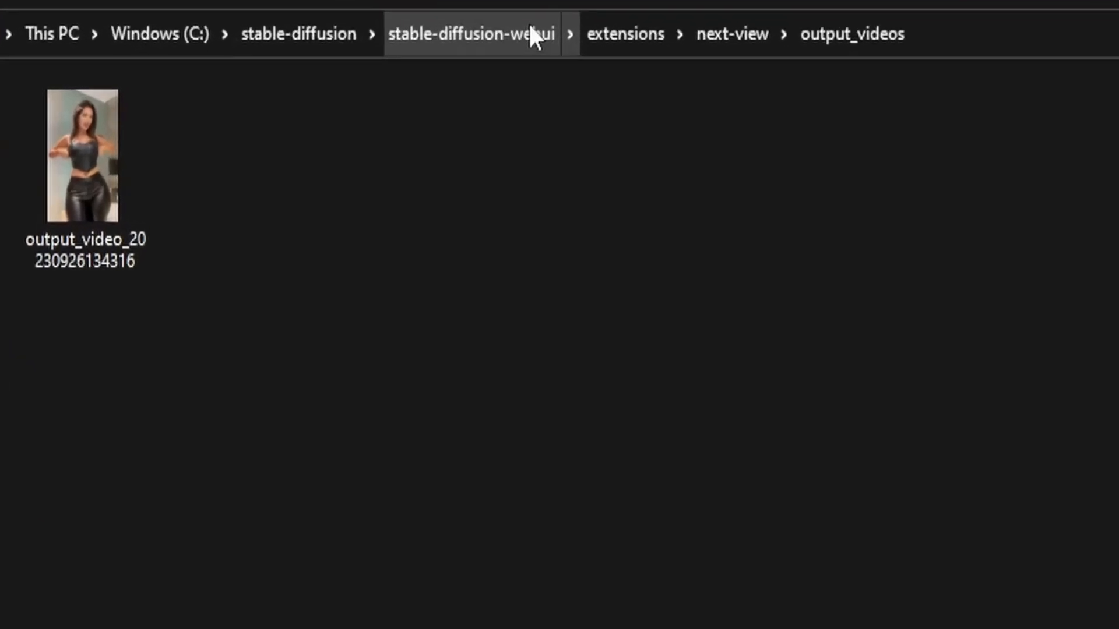
Play the output_video file from the output_videos folder
double_click(83, 154)
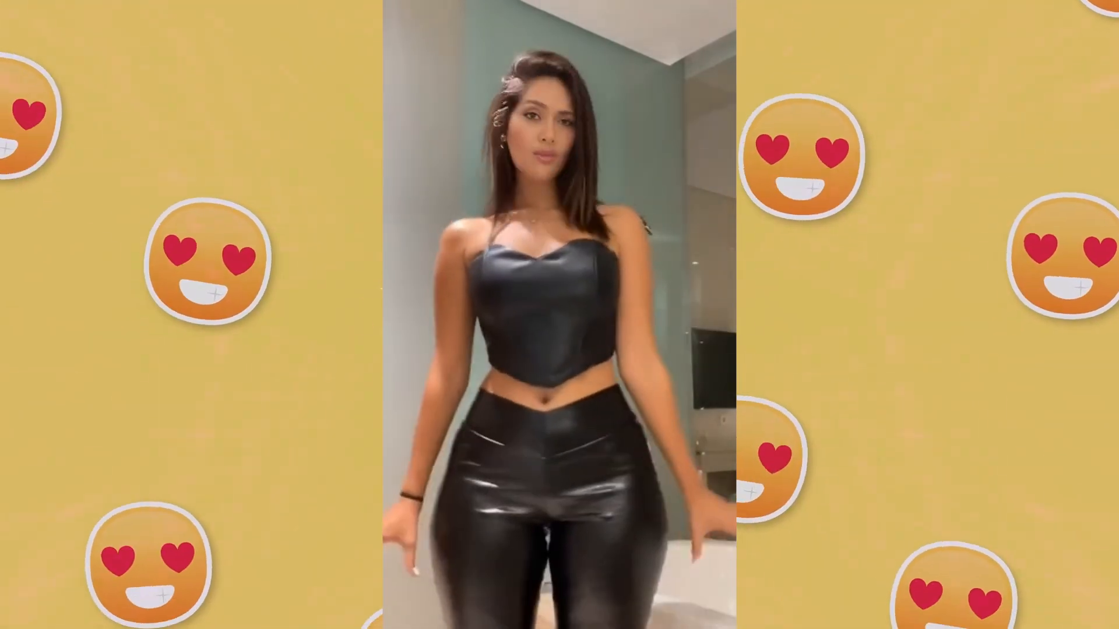